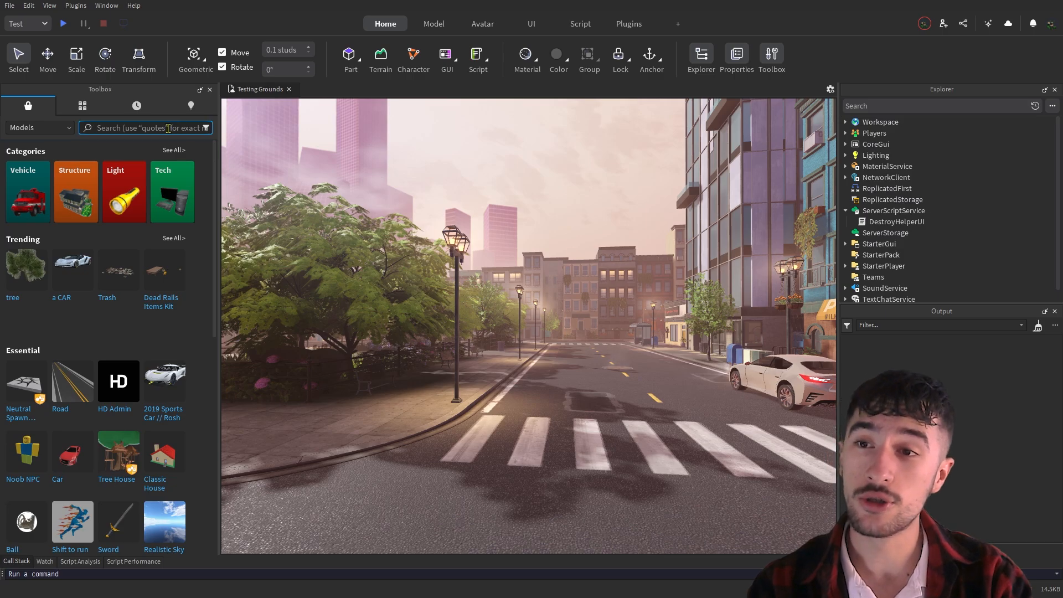
- Insert the Nexus Dynamics model from the Toolbox and move its module into ServerScriptService
{"action": "type", "text": "Nexus Dynamics"}
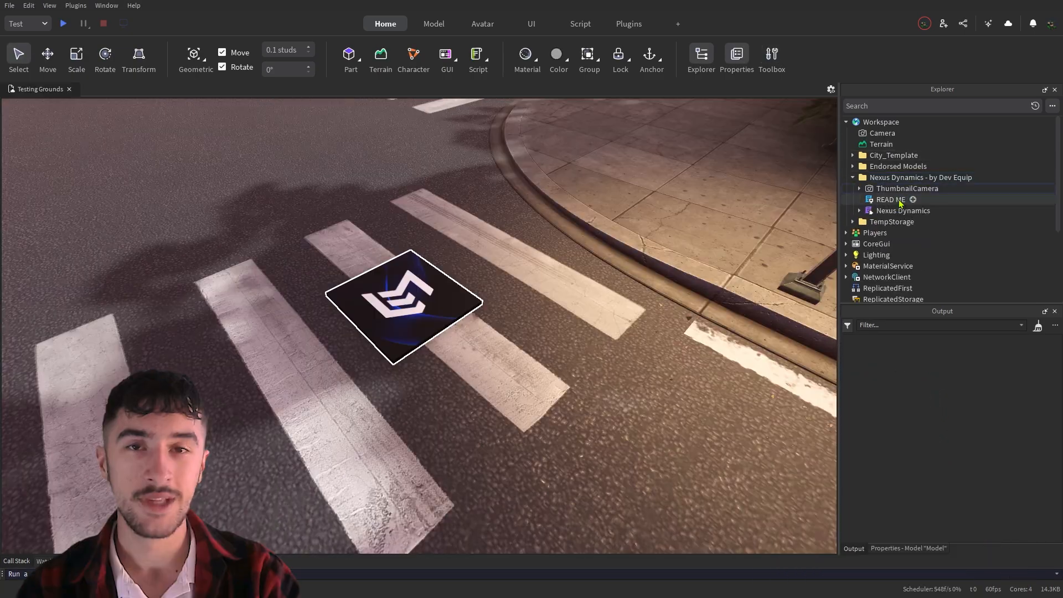
{"action": "left_click", "coordinate": [903, 211]}
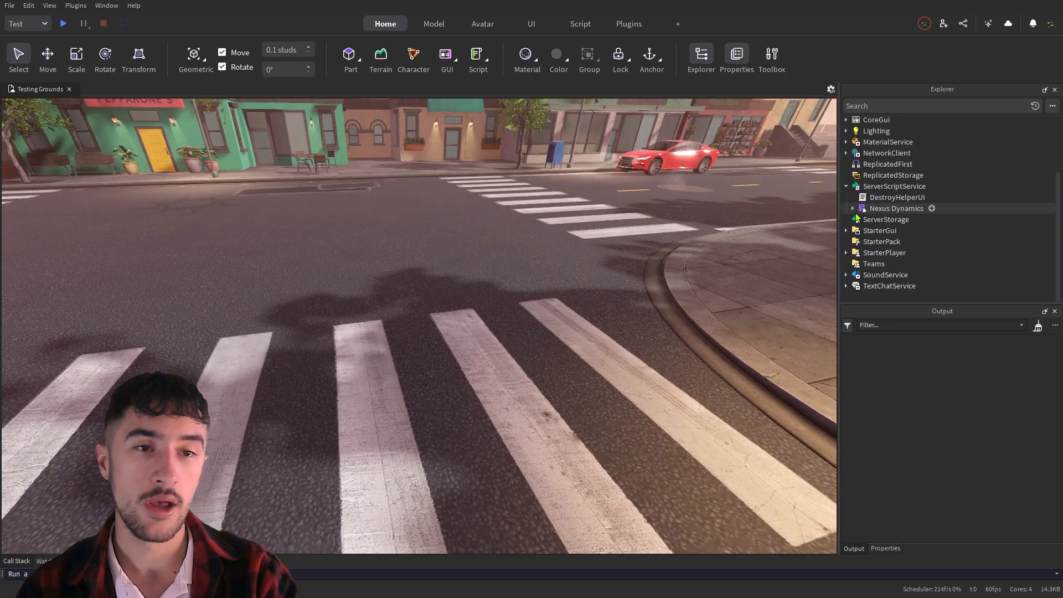
{"action": "left_click", "coordinate": [895, 208]}
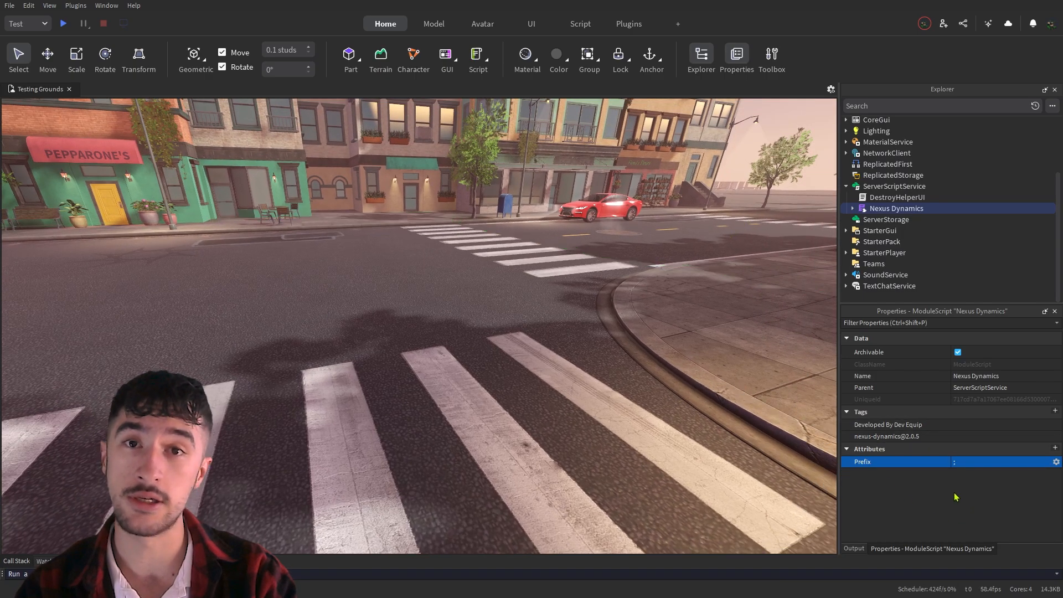
{"action": "left_click", "coordinate": [853, 208]}
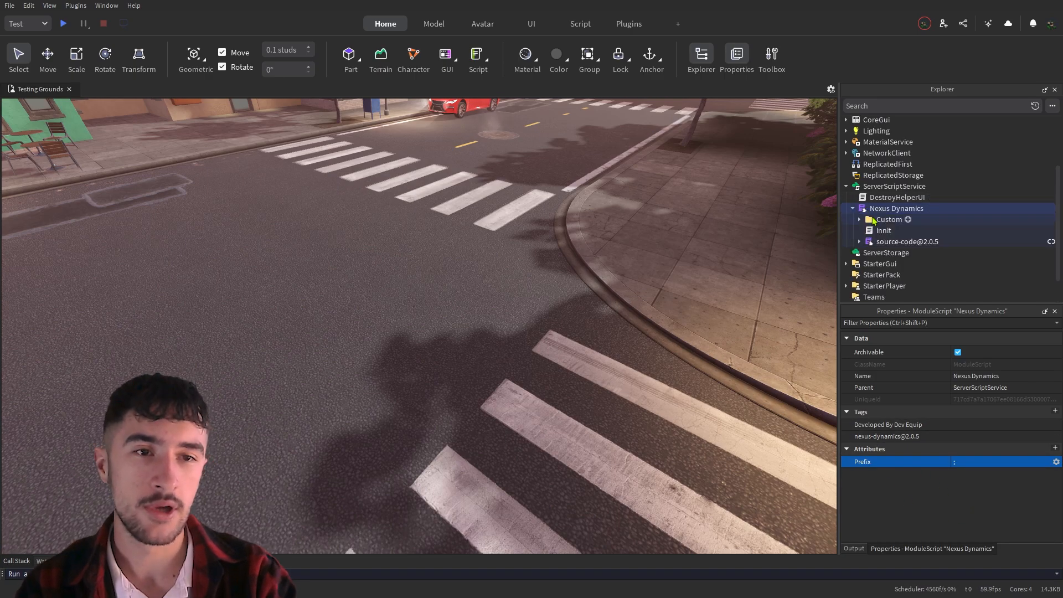
{"action": "right_click", "coordinate": [908, 242]}
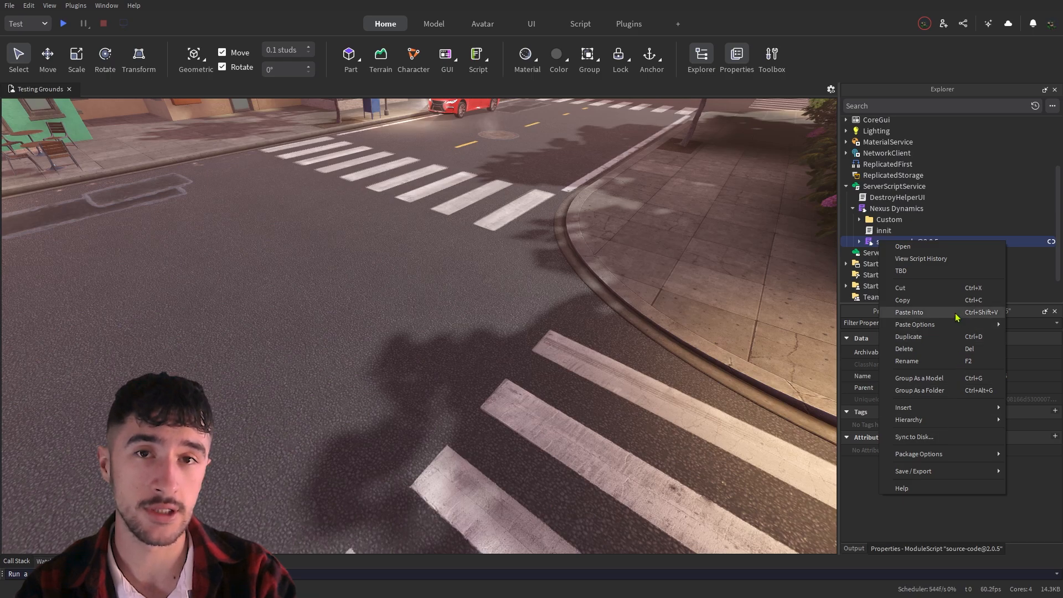
{"action": "left_click", "coordinate": [470, 174]}
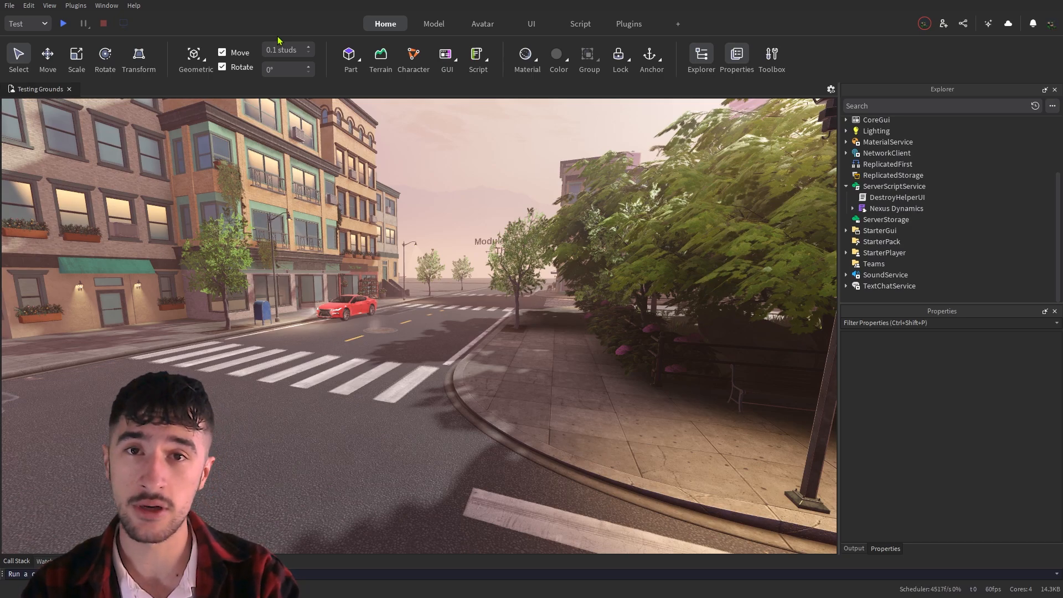
- Enable API Services, Third Party Sales and Teleports in Game Settings > Security and save
{"action": "left_click", "coordinate": [28, 6]}
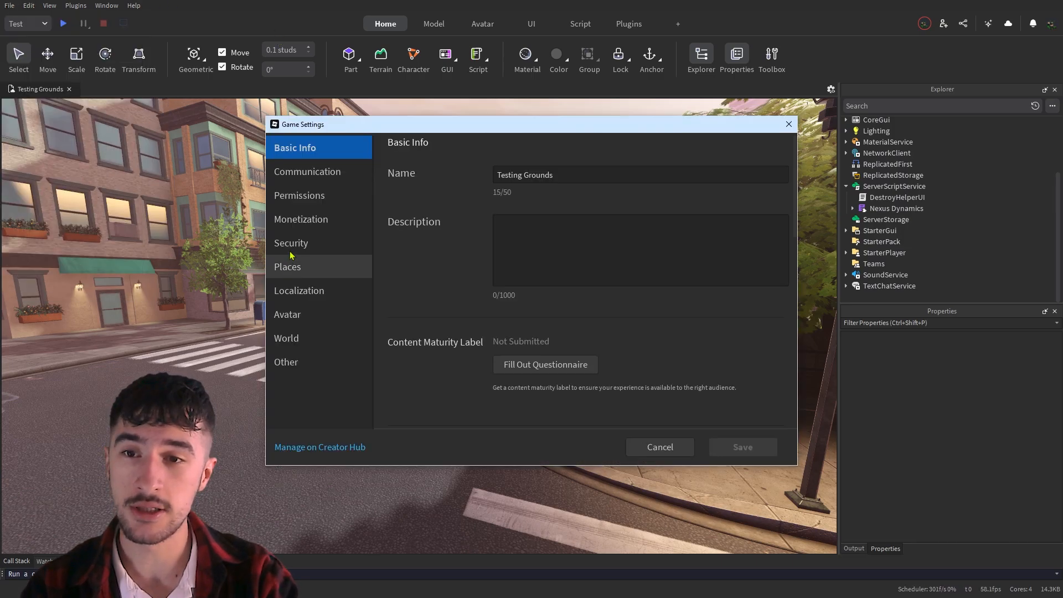
{"action": "left_click", "coordinate": [291, 242]}
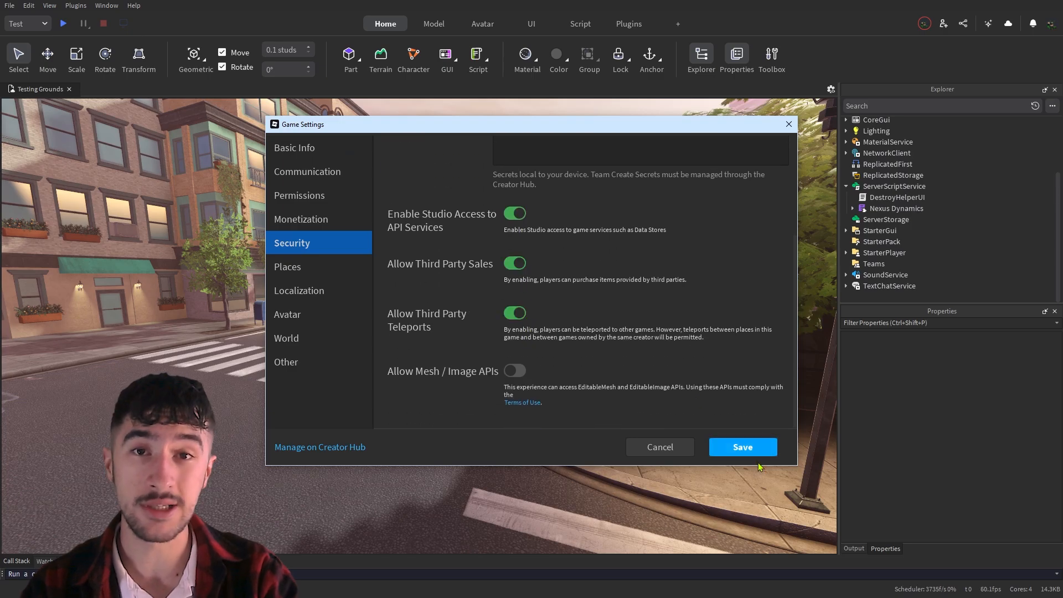
{"action": "left_click", "coordinate": [741, 446]}
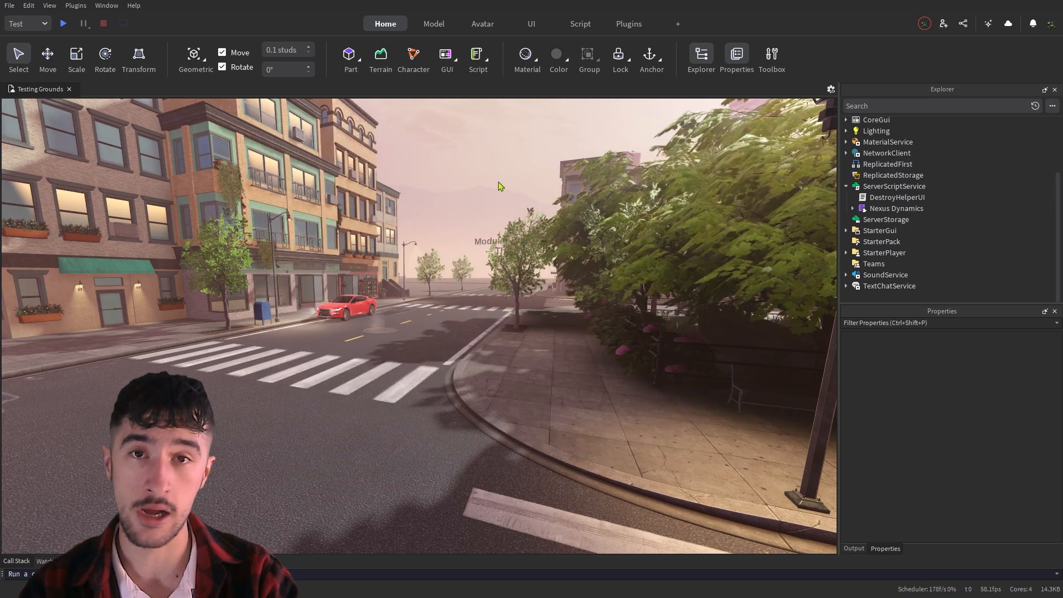
{"action": "mouse_move", "coordinate": [479, 159]}
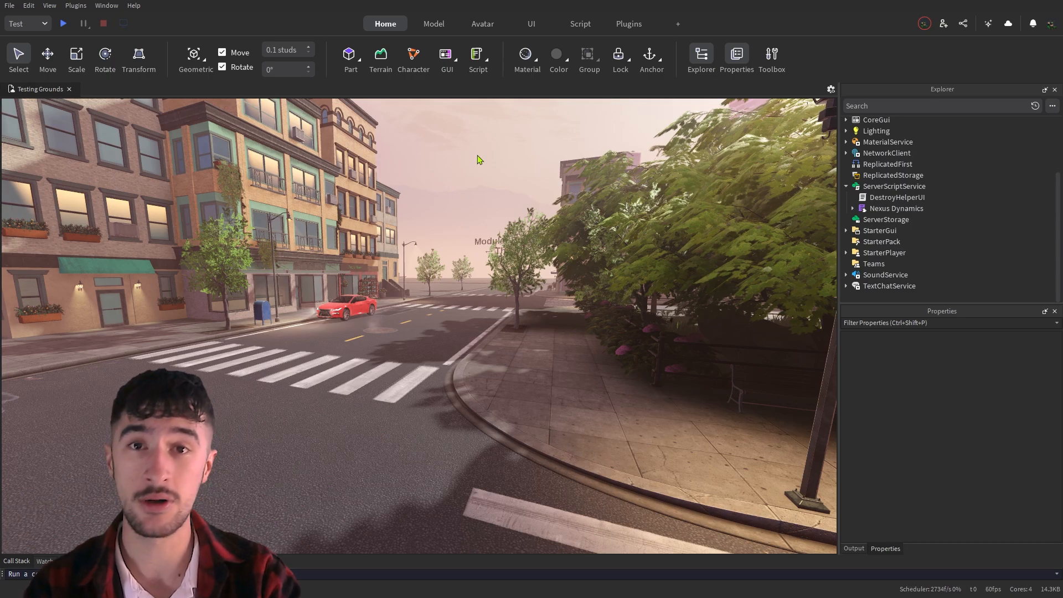
- Start a playtest so the Nexus Dynamics installation prompt appears
{"action": "left_click", "coordinate": [62, 23]}
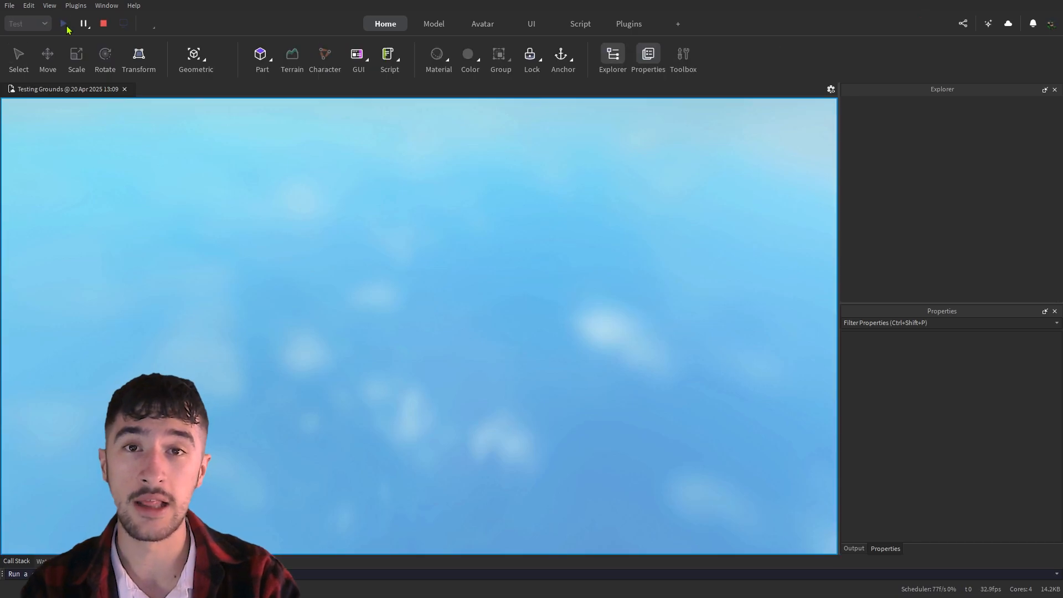
{"action": "left_click", "coordinate": [62, 23]}
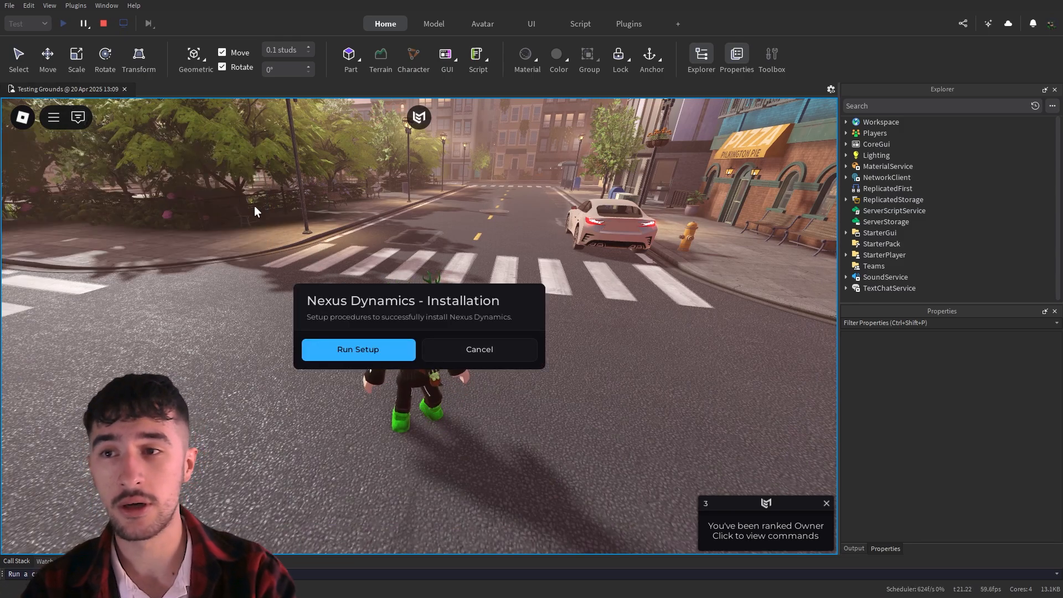
- Run the Nexus Dynamics setup and agree to the license terms to reach the Admin page
{"action": "left_click", "coordinate": [358, 349]}
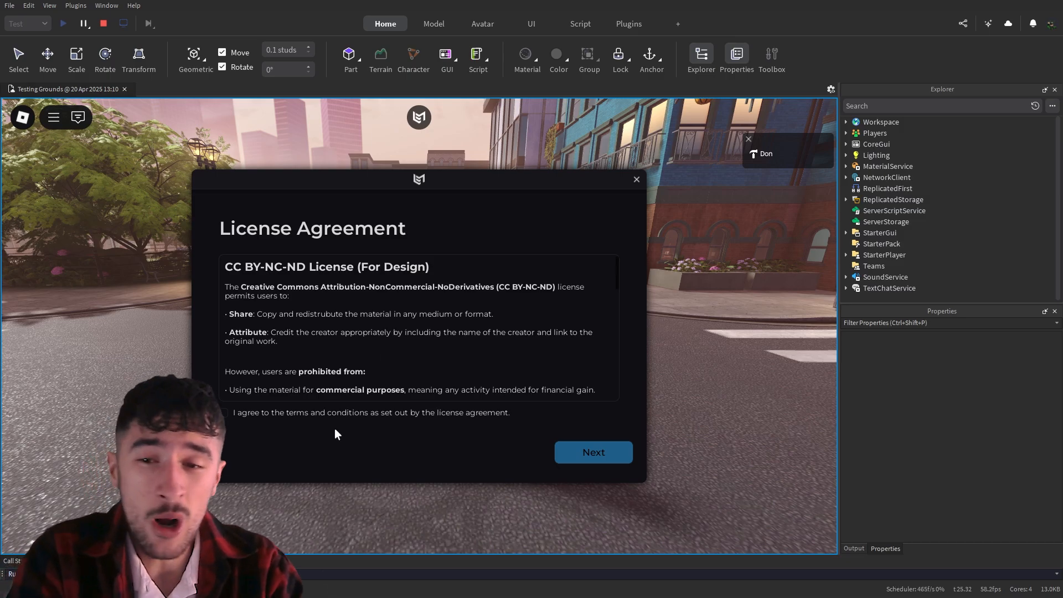
{"action": "left_click", "coordinate": [592, 452]}
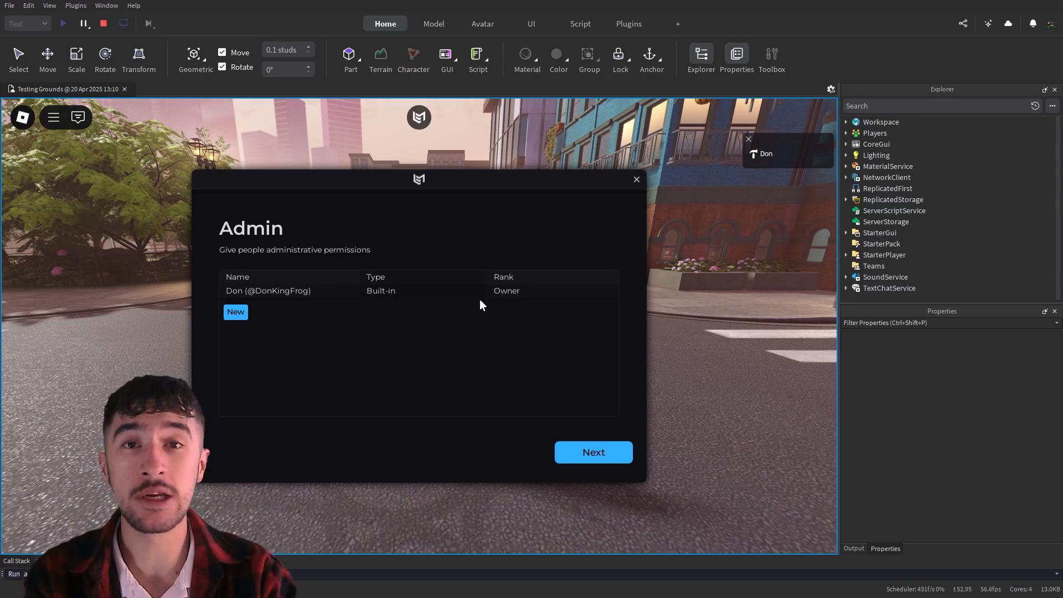
{"action": "mouse_move", "coordinate": [405, 305]}
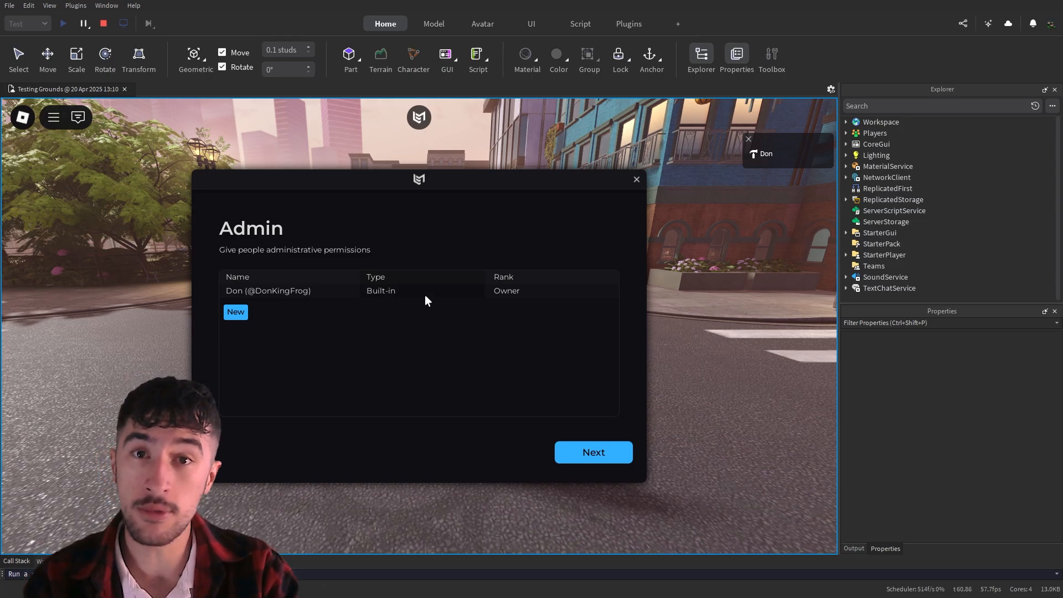
{"action": "mouse_move", "coordinate": [271, 331]}
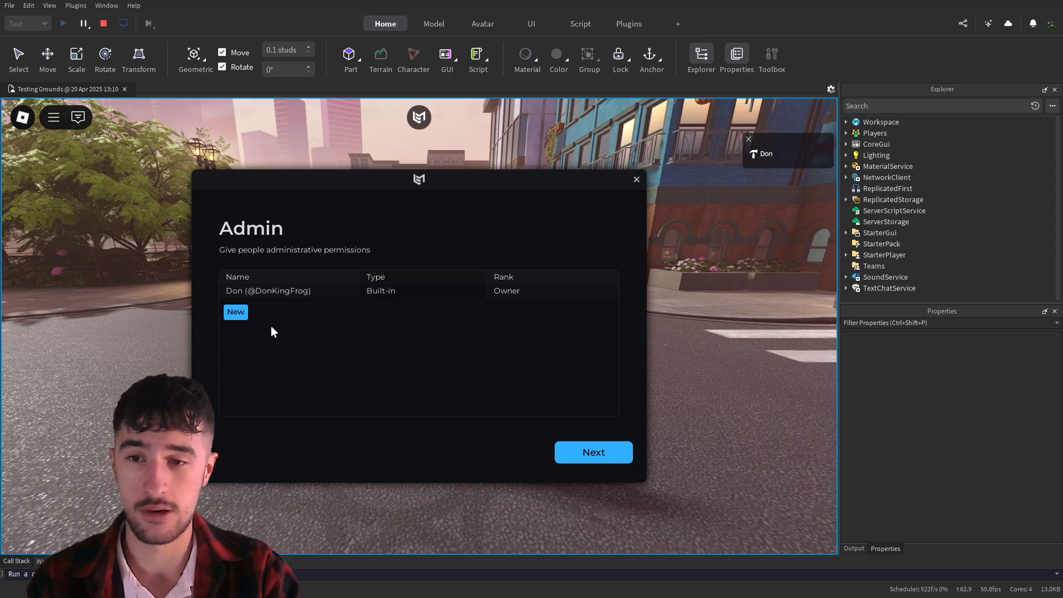
- Add user Mark809 with the Admin rank in the Add Rank dialog
{"action": "left_click", "coordinate": [234, 313]}
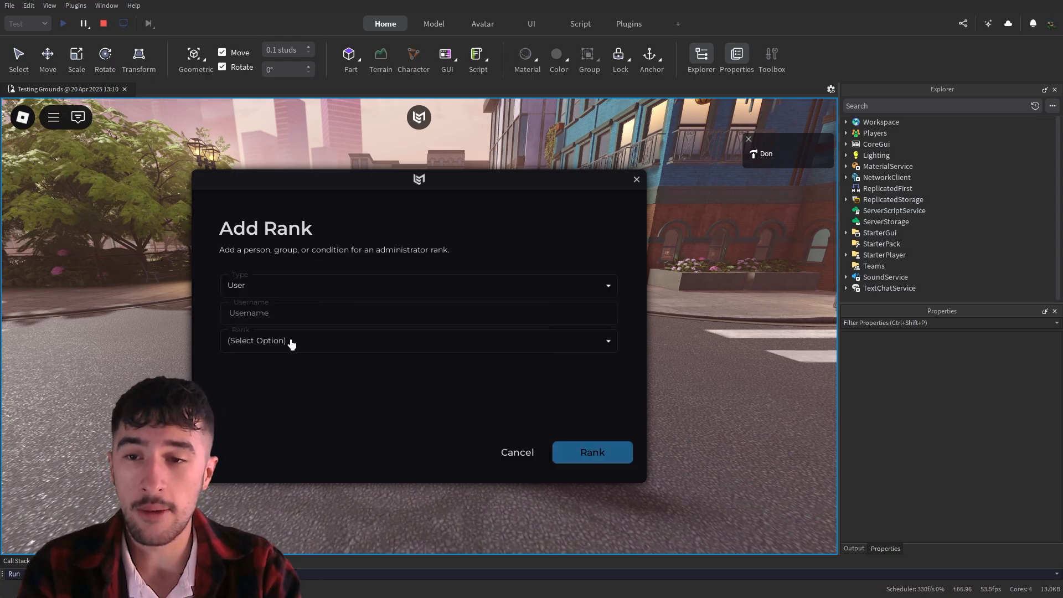
{"action": "left_click", "coordinate": [418, 312]}
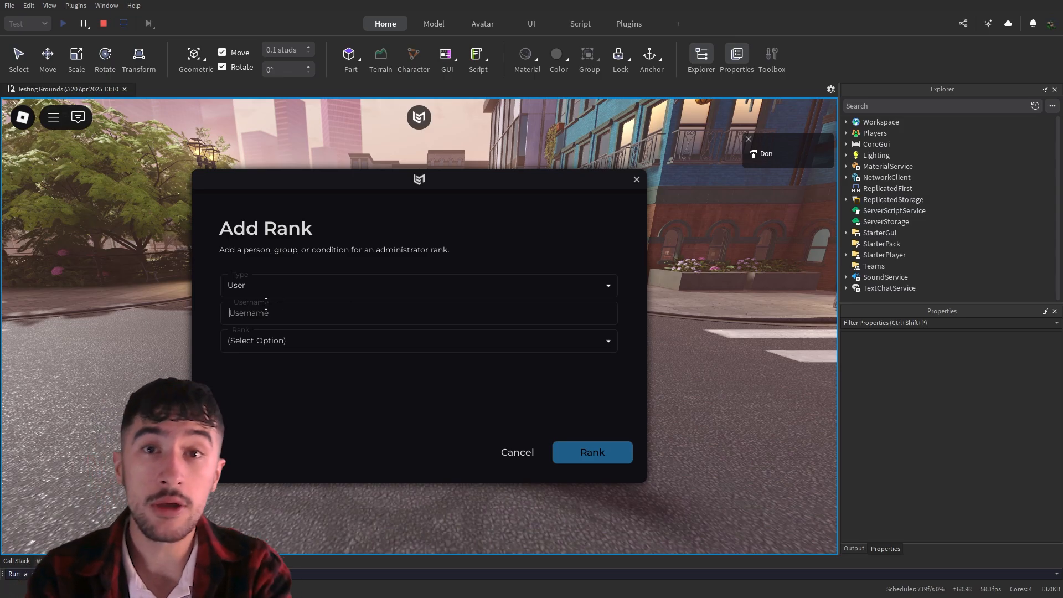
{"action": "type", "text": "Mark809"}
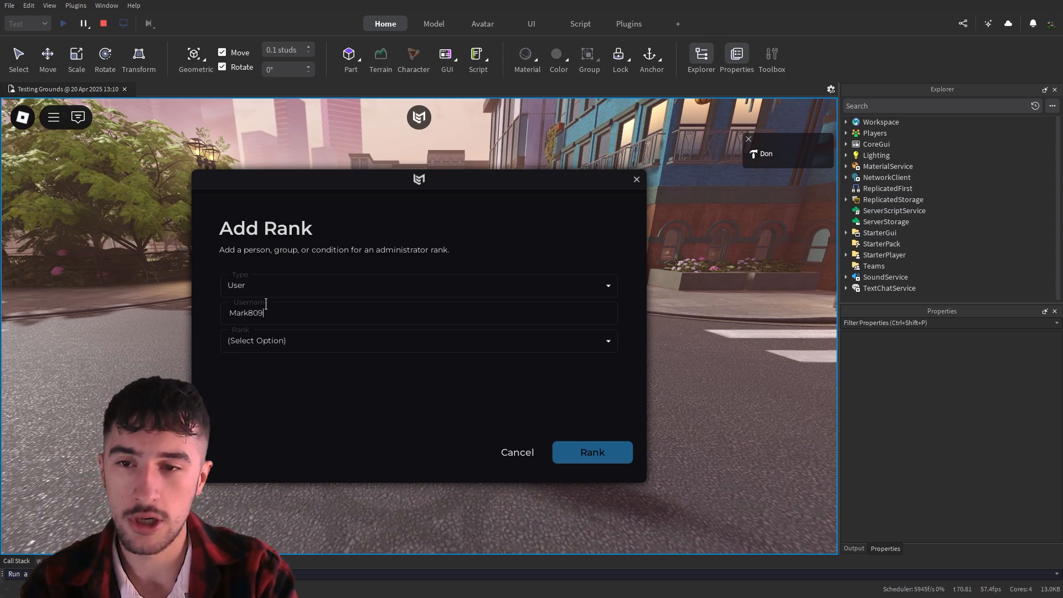
{"action": "left_click", "coordinate": [418, 340]}
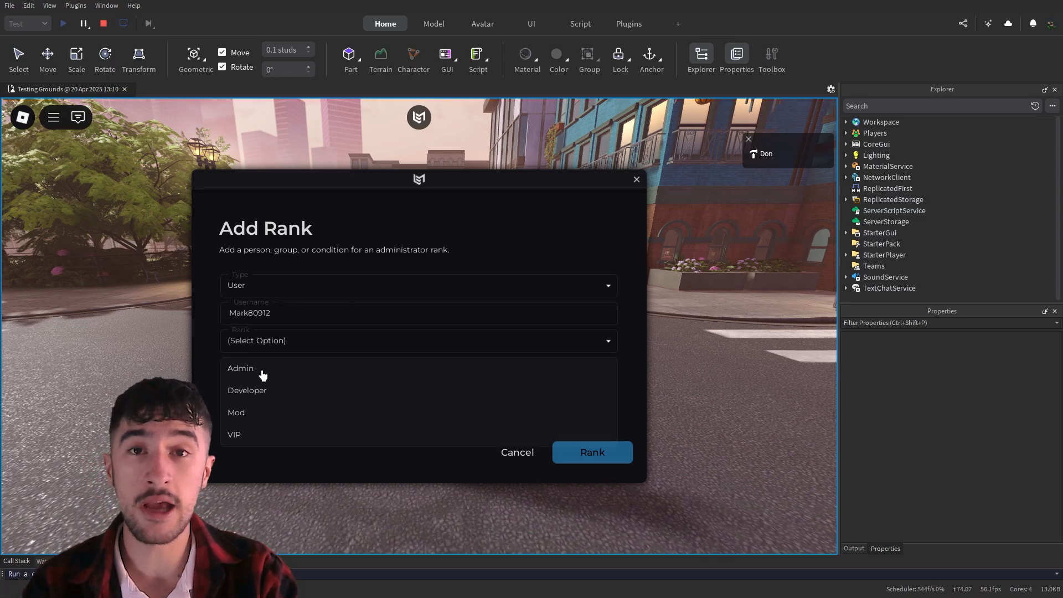
{"action": "left_click", "coordinate": [240, 368]}
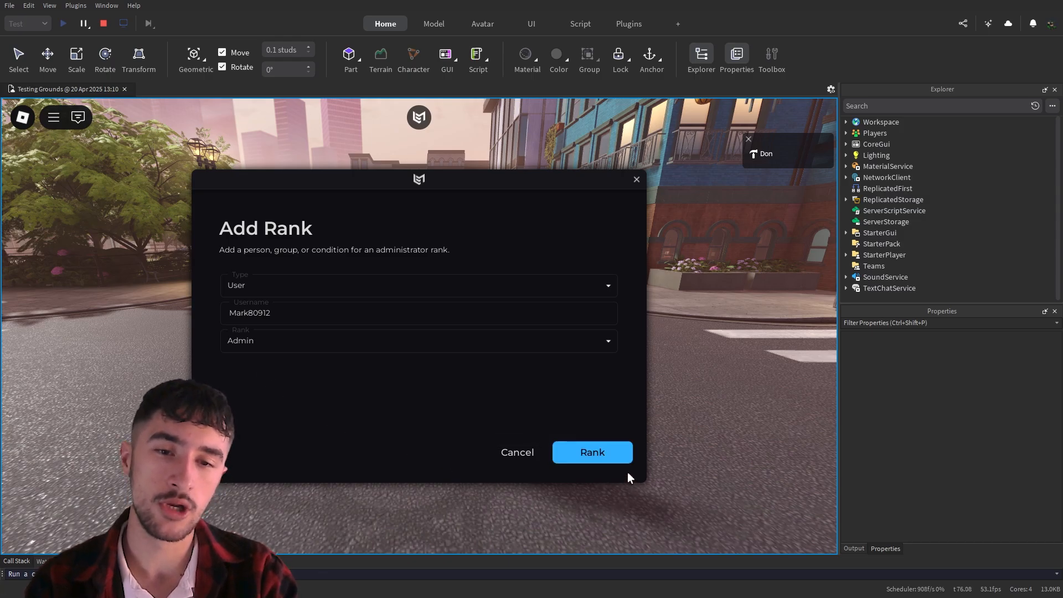
{"action": "left_click", "coordinate": [590, 452]}
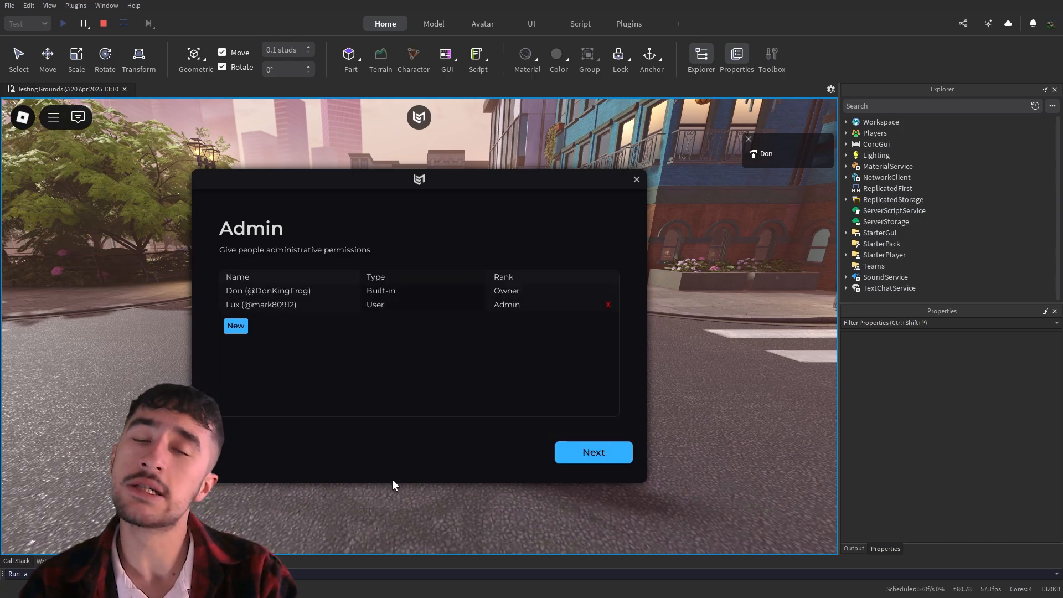
- Finish the admin setup and stop the playtest
{"action": "left_click", "coordinate": [608, 305]}
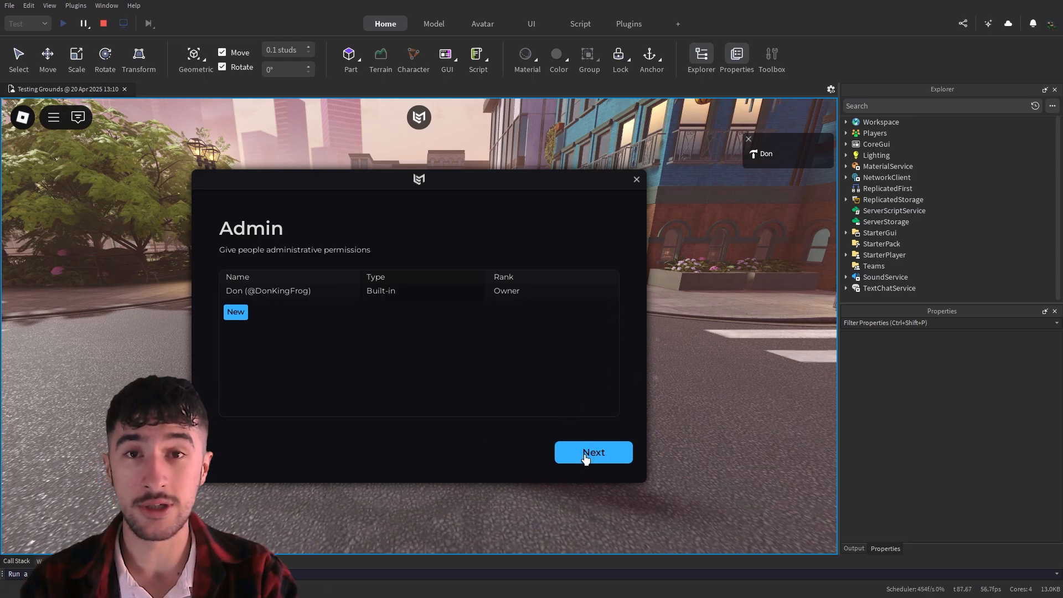
{"action": "left_click", "coordinate": [592, 451]}
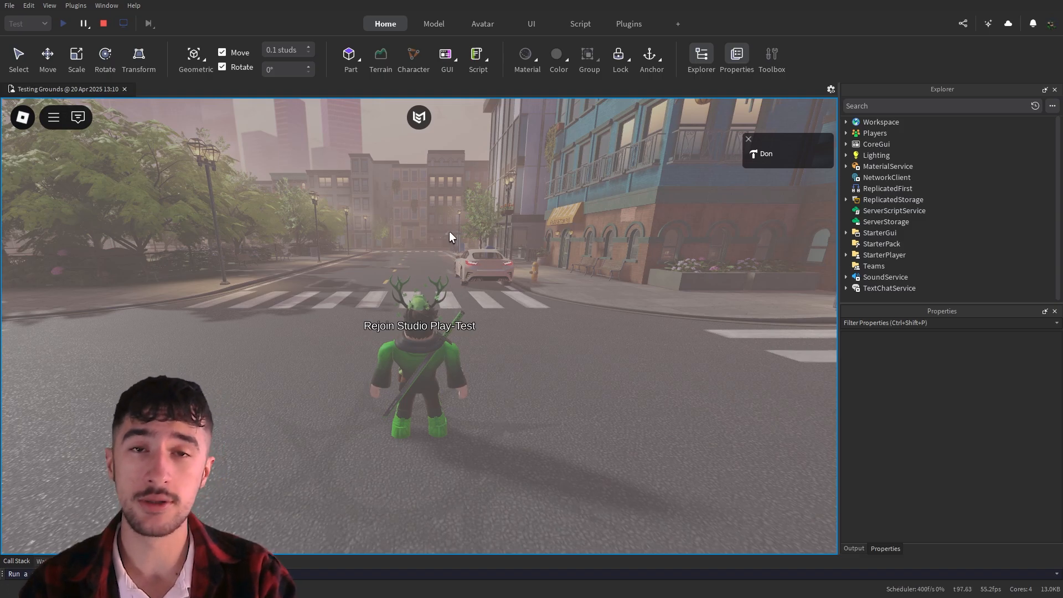
{"action": "left_click", "coordinate": [105, 23]}
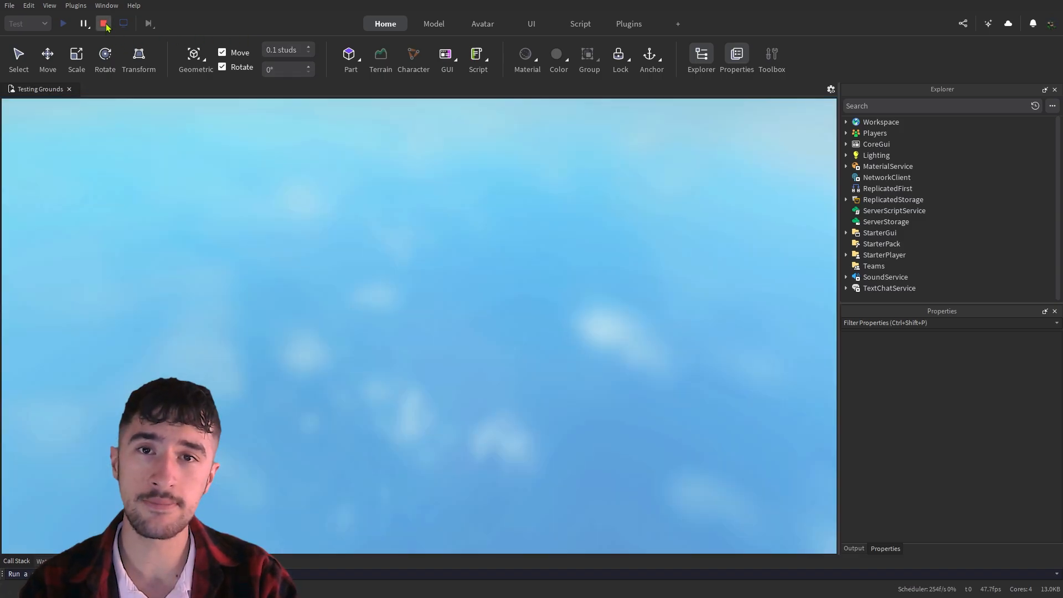
- In a new playtest, set the panel tint to purple #a77ead and export the theme as JSON
{"action": "left_click", "coordinate": [62, 23]}
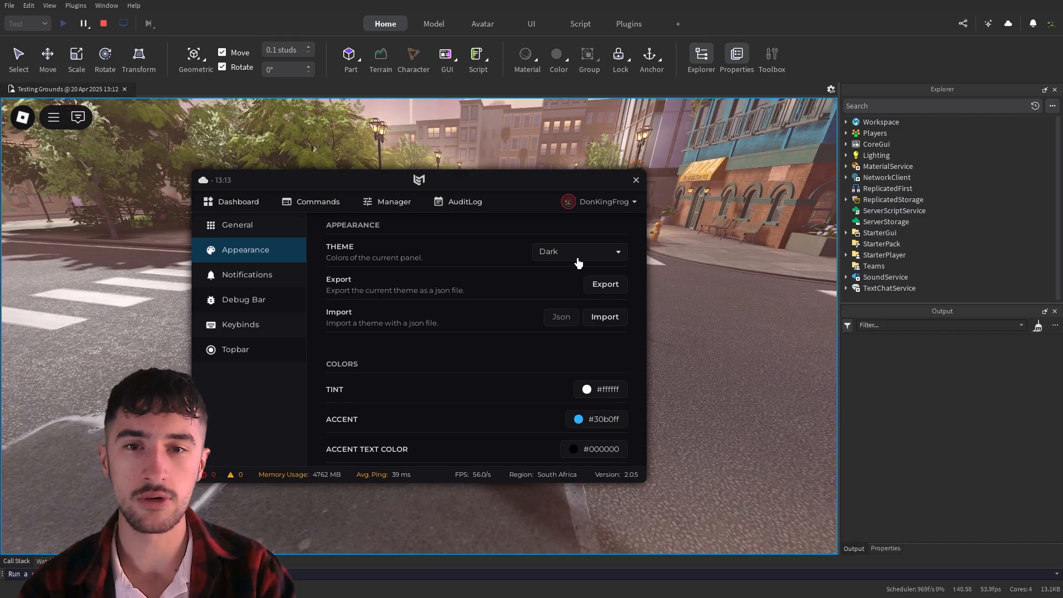
{"action": "scroll", "scroll_direction": "down", "scroll_amount": 3}
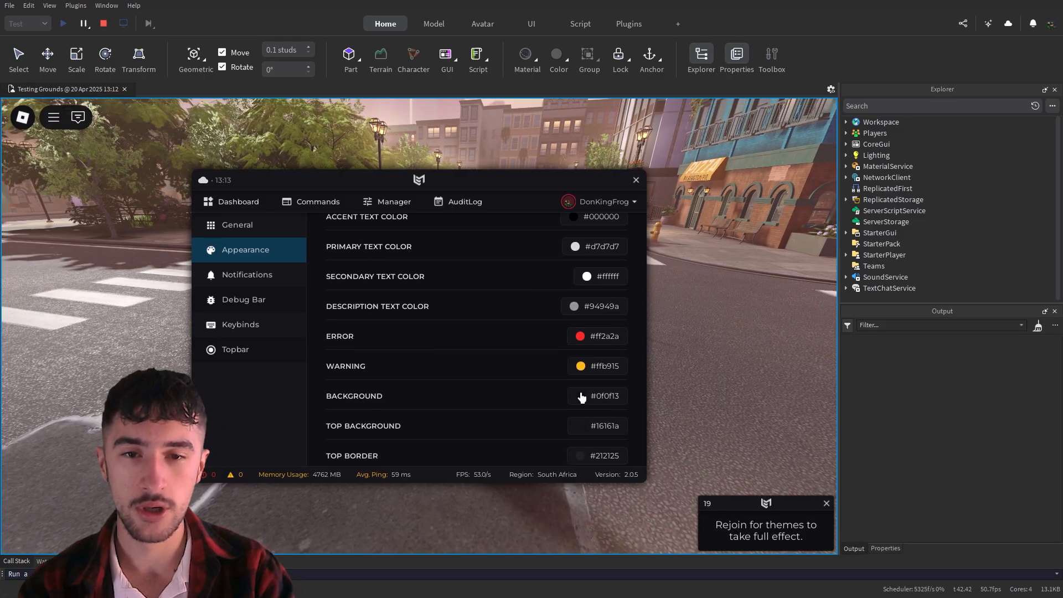
{"action": "left_click", "coordinate": [579, 397]}
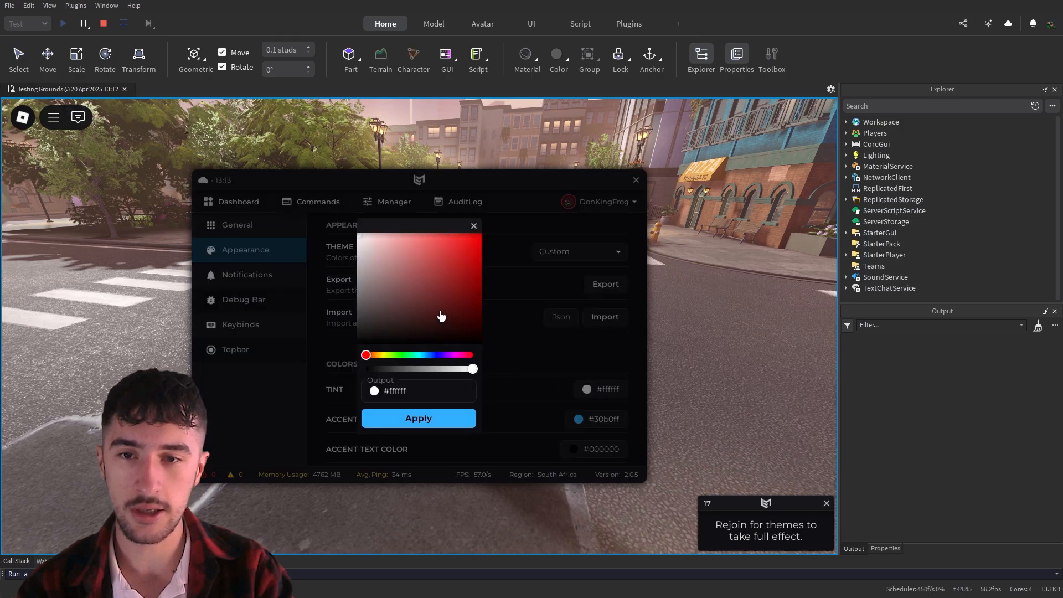
{"action": "left_click_drag", "start_coordinate": [364, 355], "coordinate": [452, 354]}
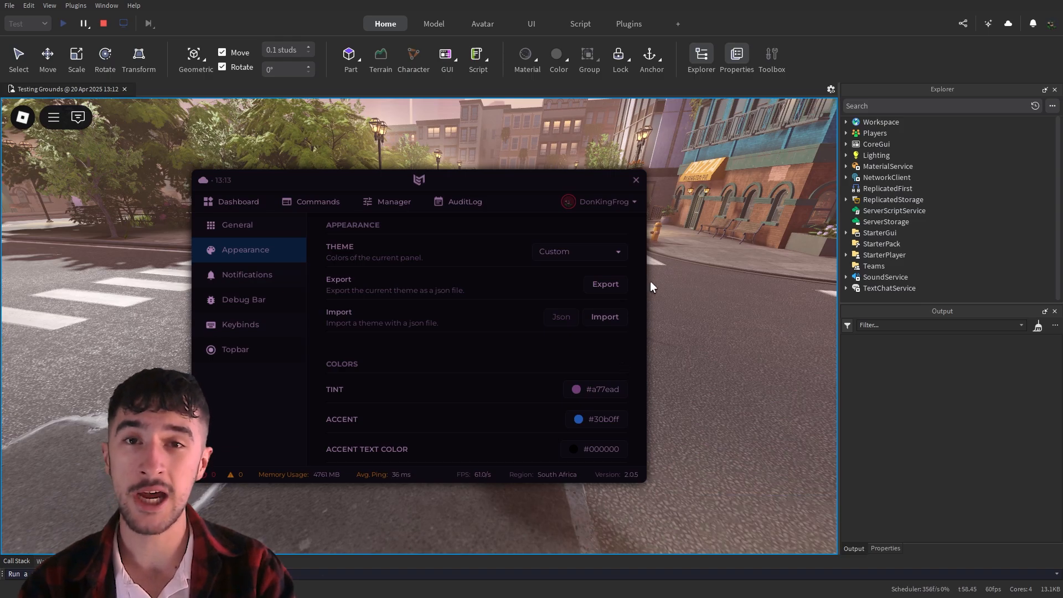
{"action": "left_click", "coordinate": [604, 283]}
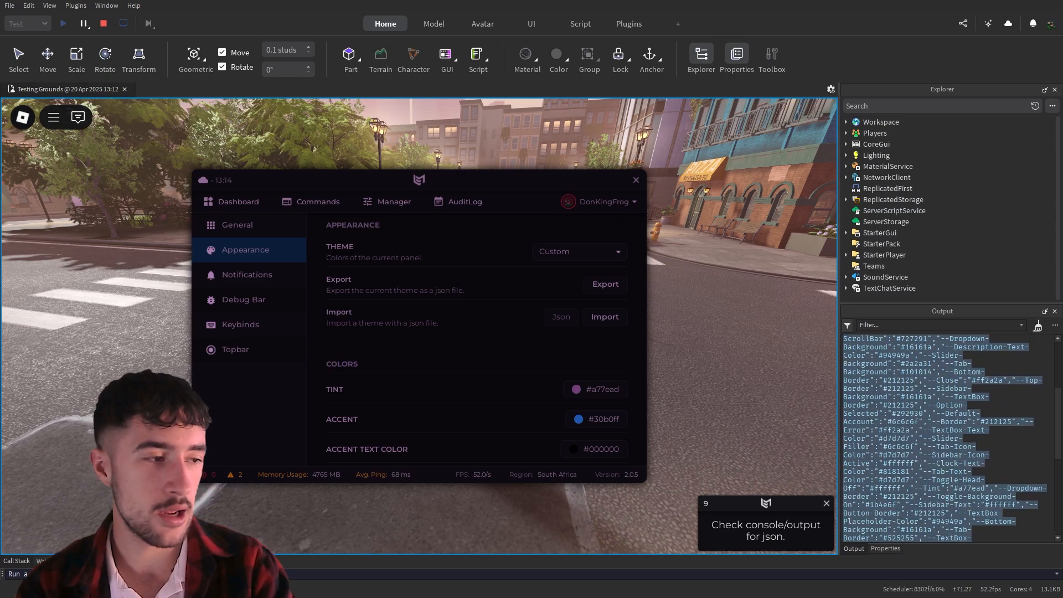
{"action": "mouse_move", "coordinate": [683, 387]}
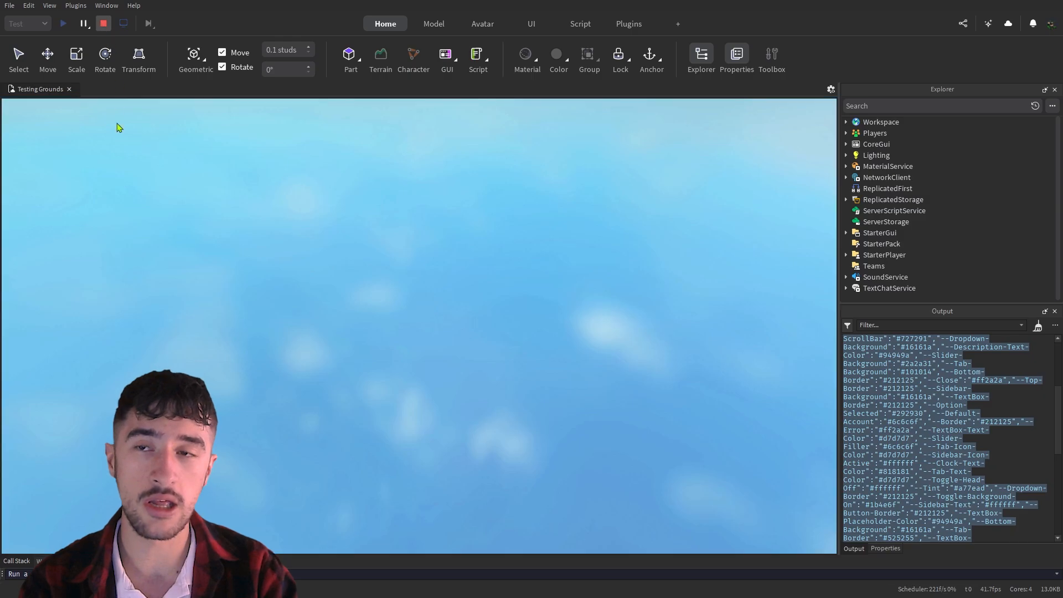
- In a new playtest, set the custom panel theme's tint to white #ffffff and close the panel
{"action": "left_click", "coordinate": [62, 24]}
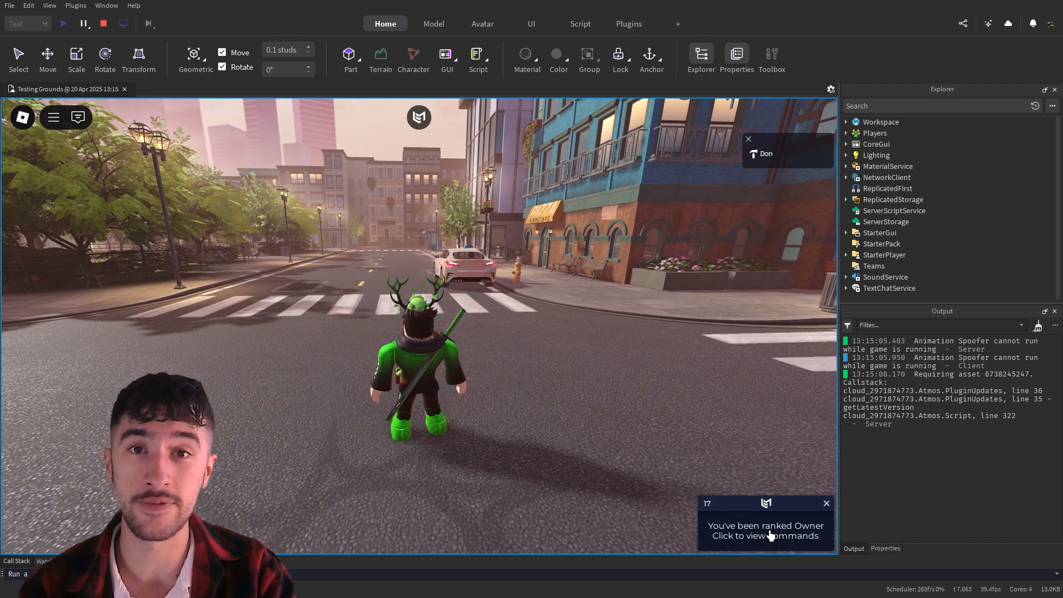
{"action": "left_click", "coordinate": [765, 531]}
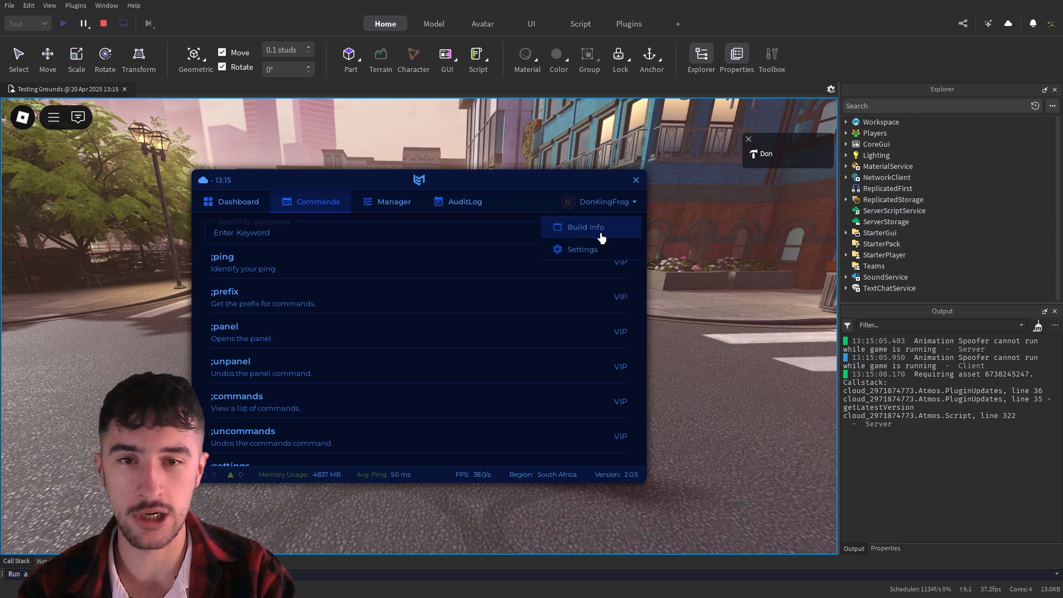
{"action": "left_click", "coordinate": [579, 249]}
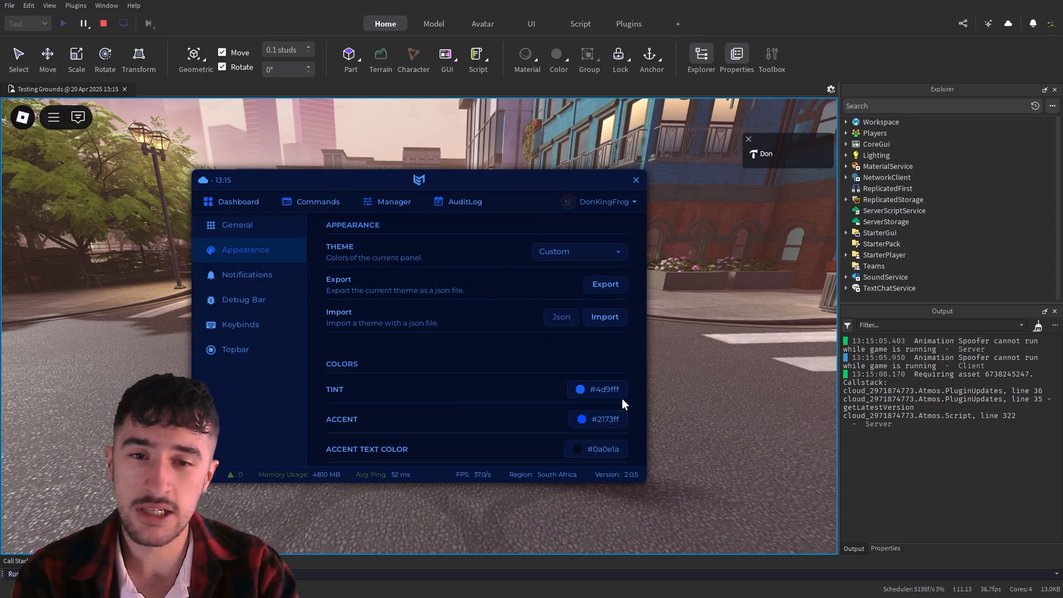
{"action": "left_click", "coordinate": [579, 388]}
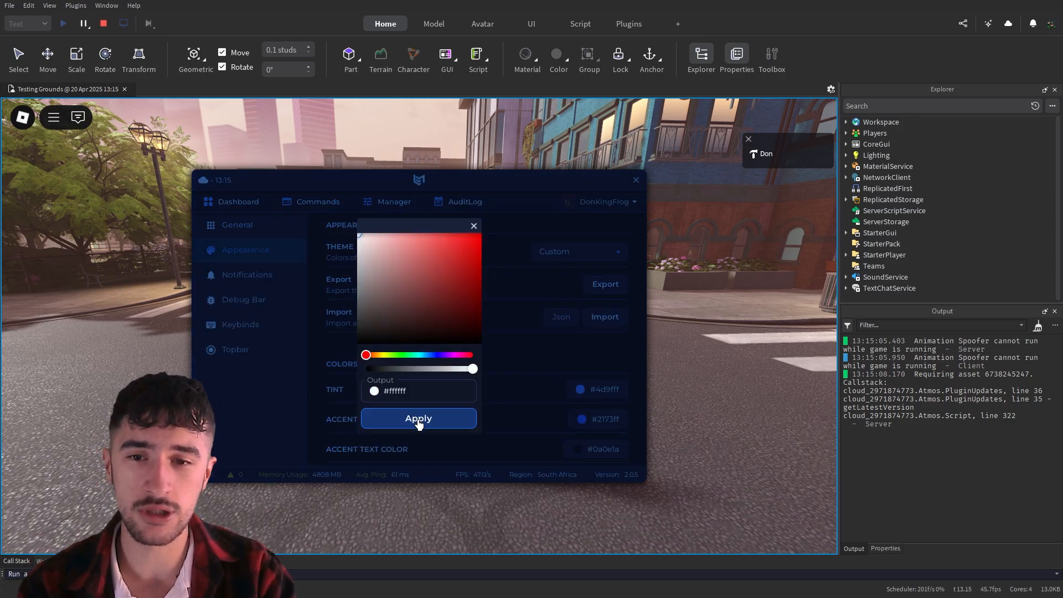
{"action": "left_click", "coordinate": [418, 419]}
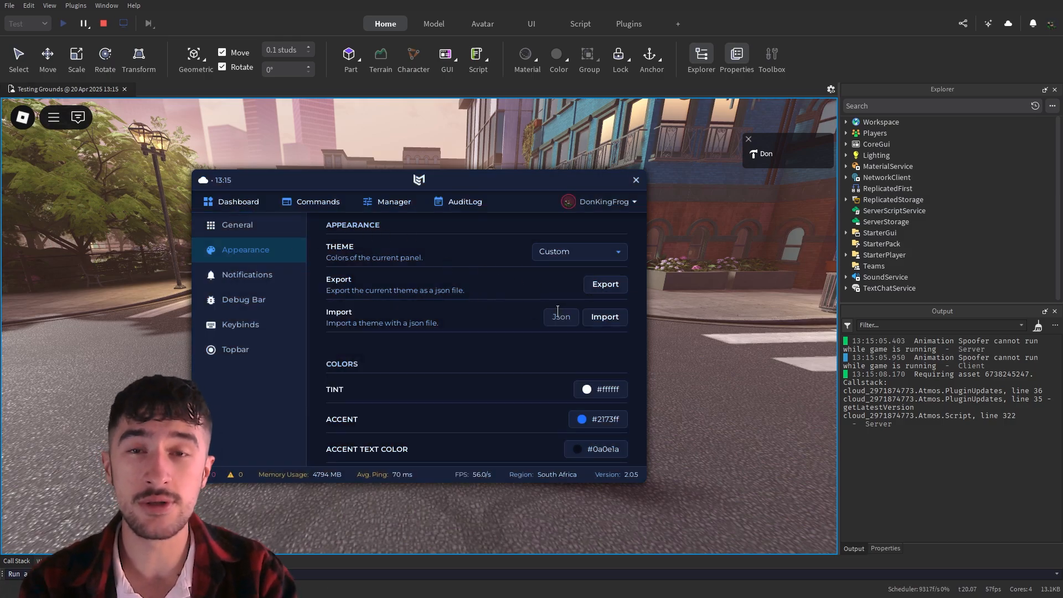
{"action": "left_click", "coordinate": [634, 179]}
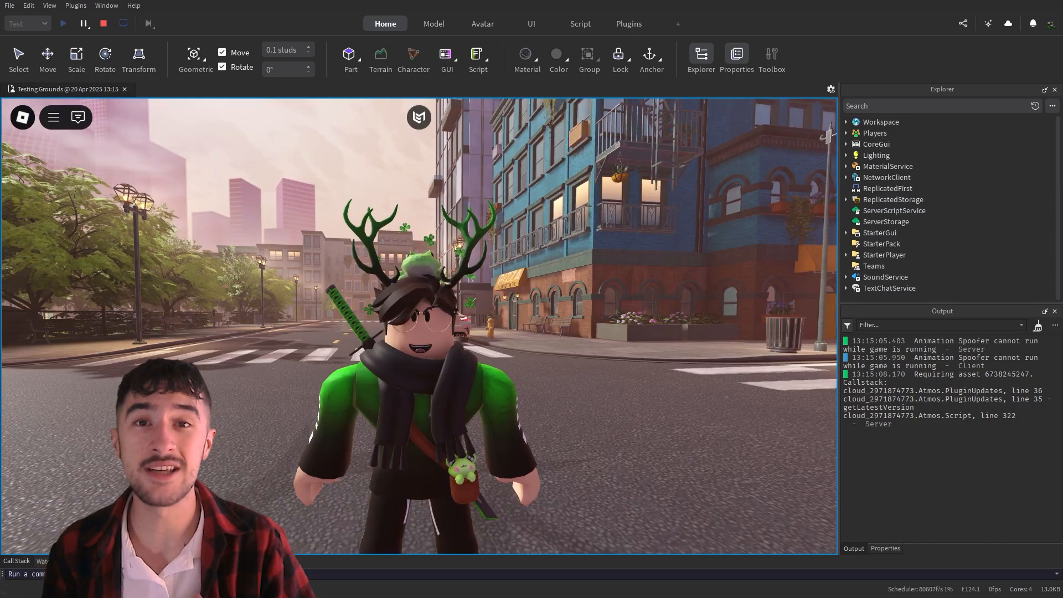